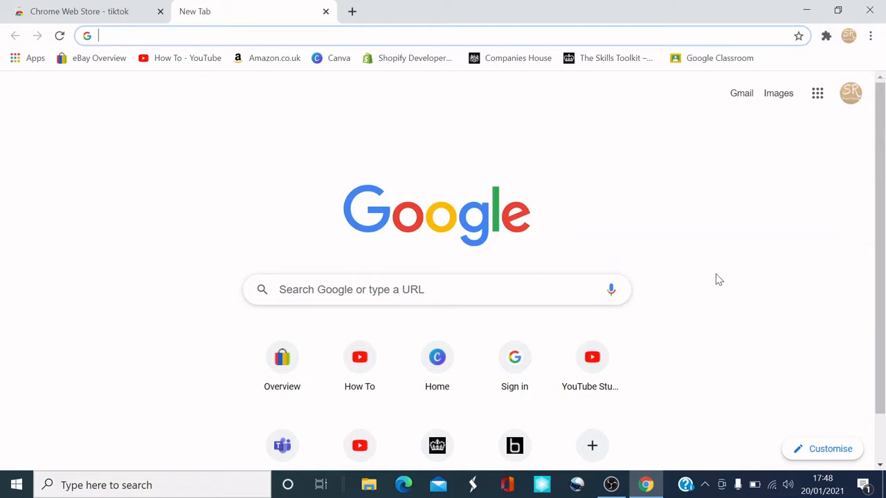
Search Google for 'Chrome Webstore' and open the Chrome Web Store result
type("Chrome Webstore")
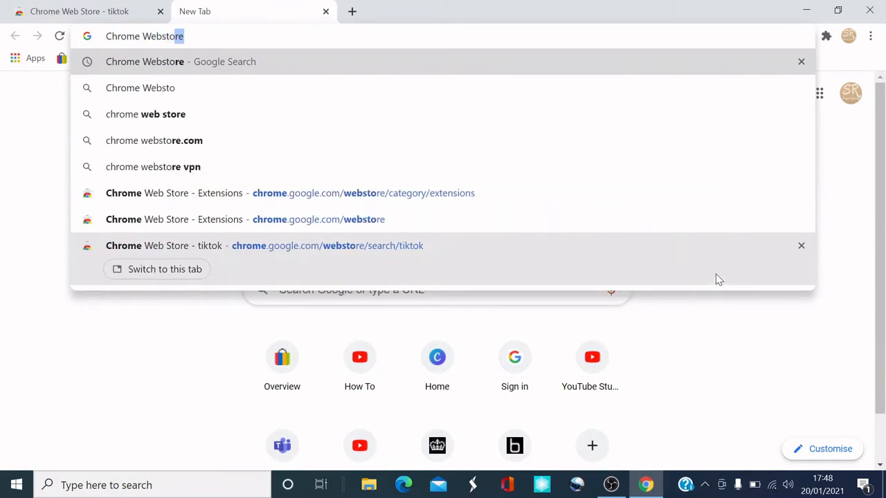
key("Enter")
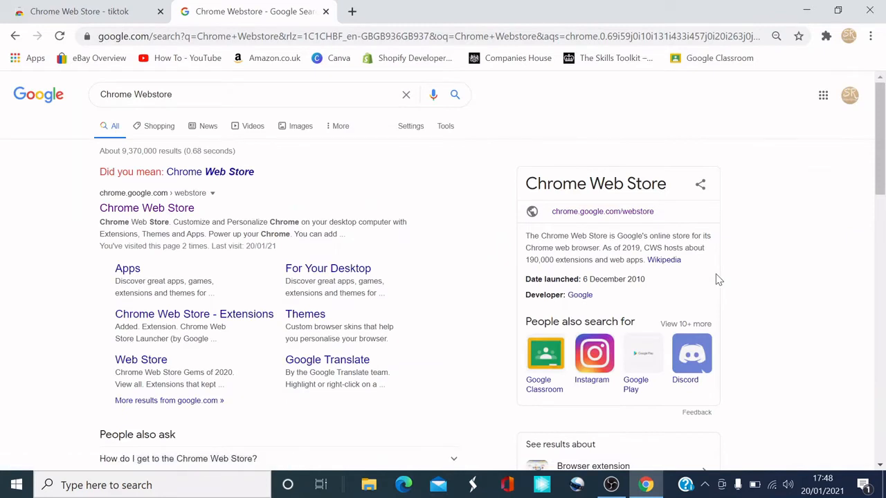
mouse_move(116, 243)
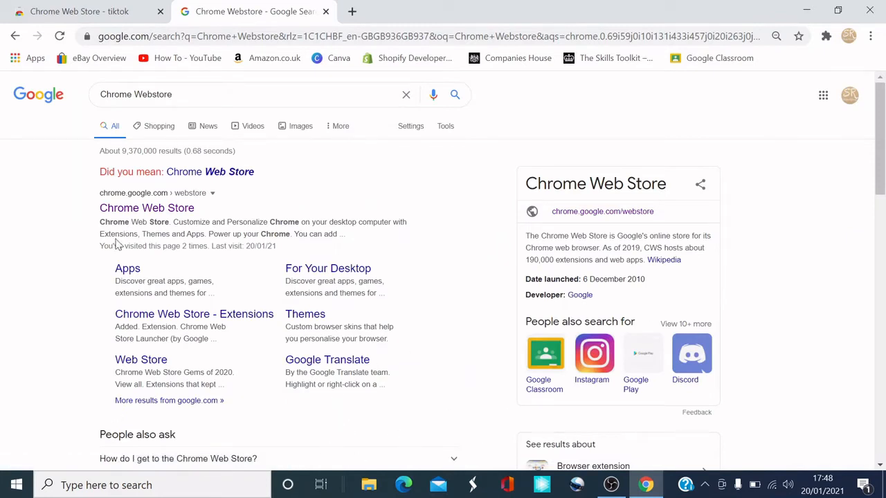
mouse_move(172, 199)
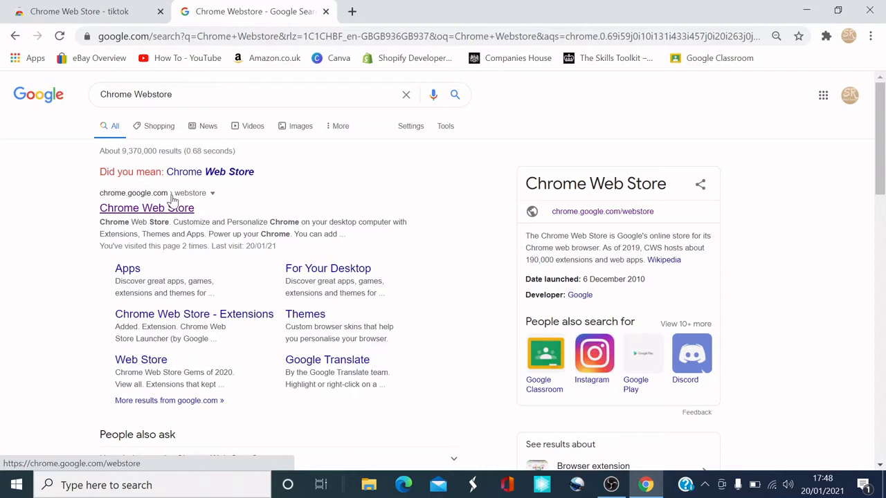
mouse_move(147, 209)
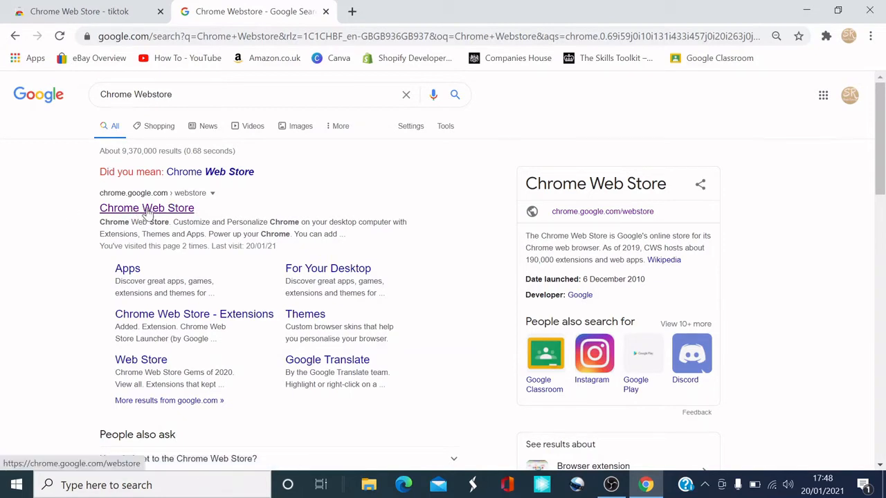
left_click(147, 208)
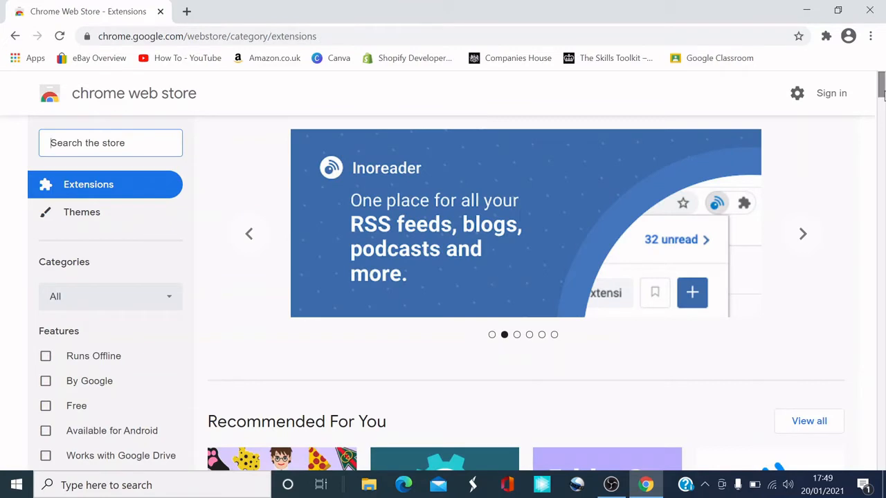
Search the store for 'Tiktok' to list TikTok™ Desktop and related extensions
left_click(803, 232)
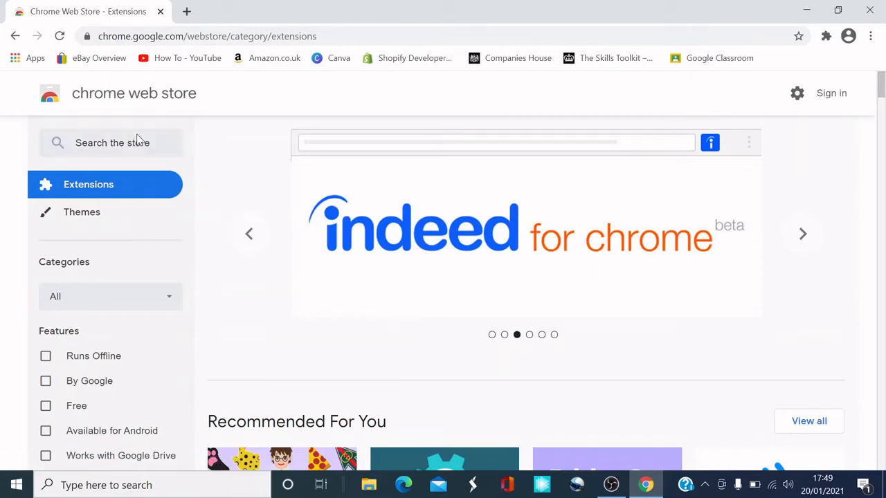
type("T")
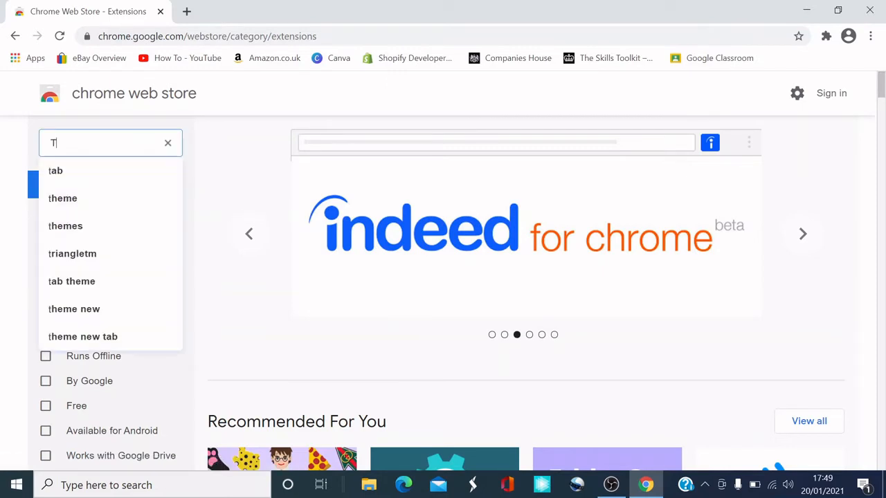
type("iktok")
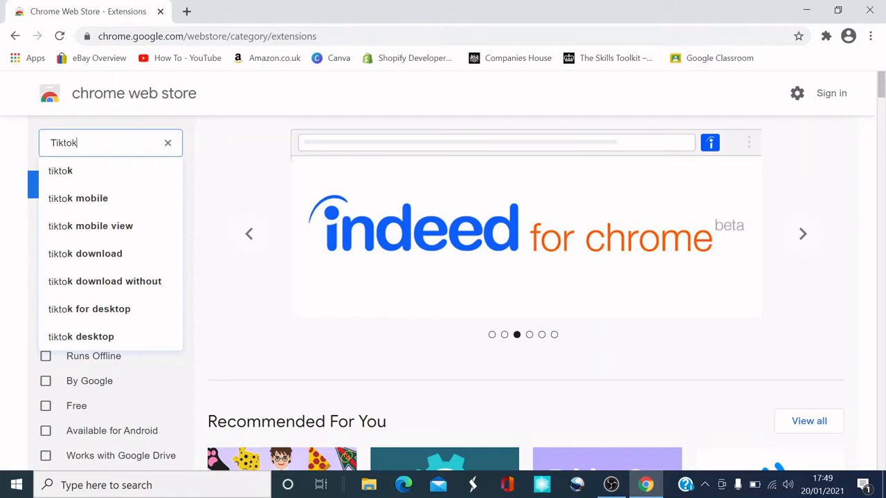
key("Enter")
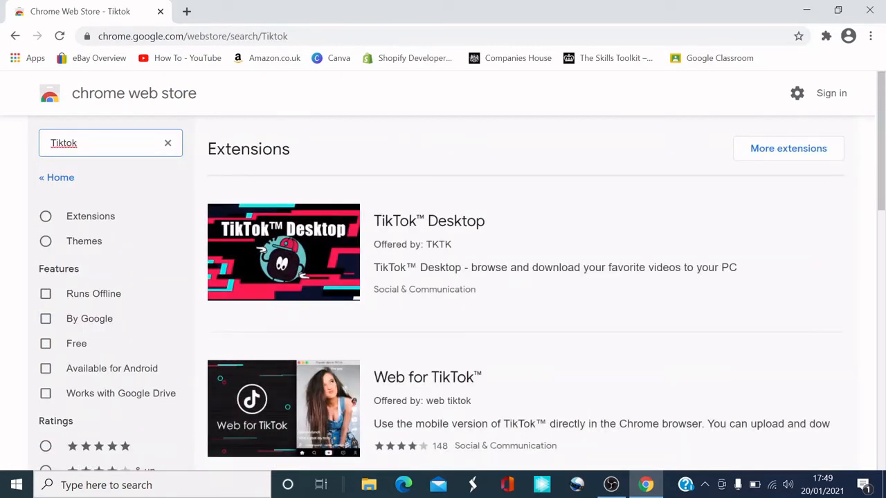
mouse_move(432, 255)
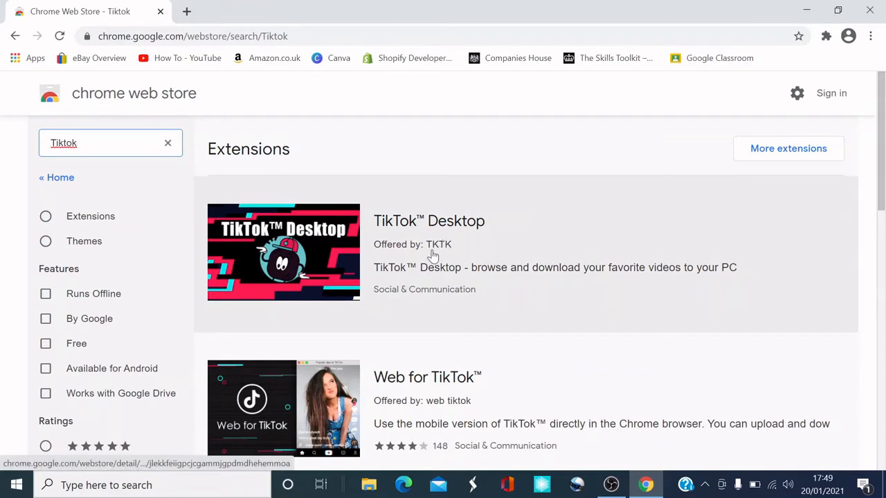
mouse_move(432, 226)
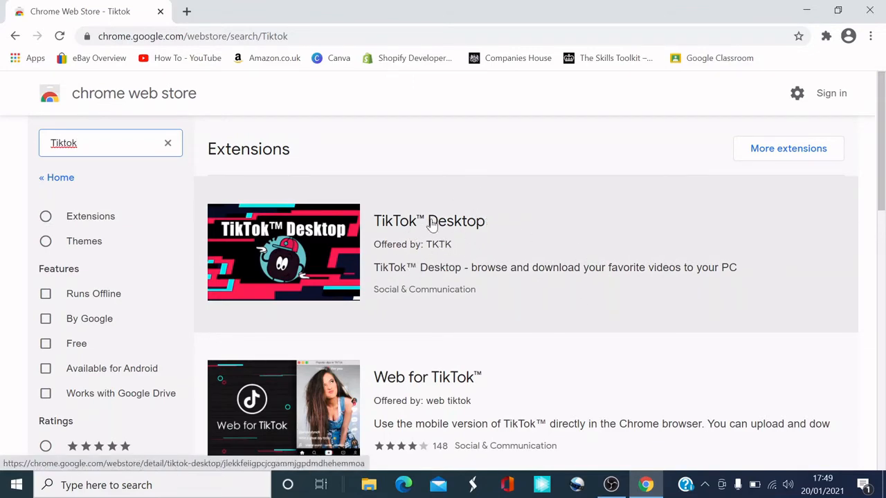
Open the TikTok™ Desktop result and scroll through its screenshots and overview
left_click(429, 222)
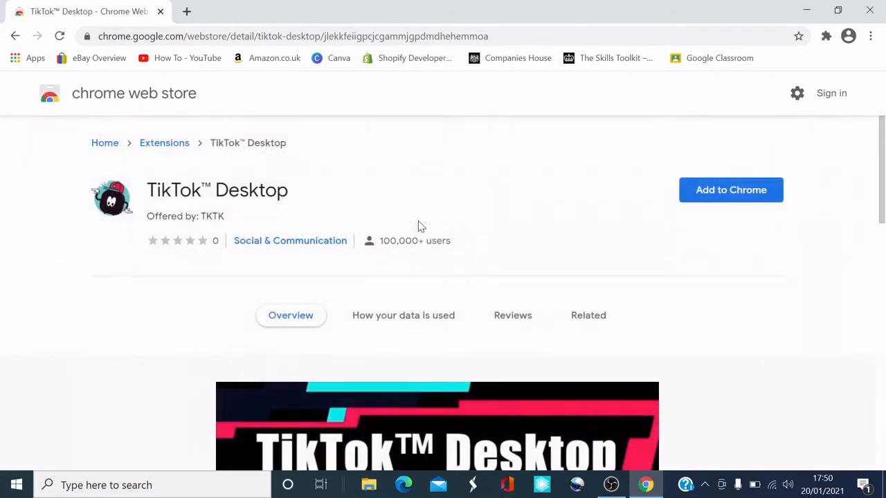
mouse_move(645, 222)
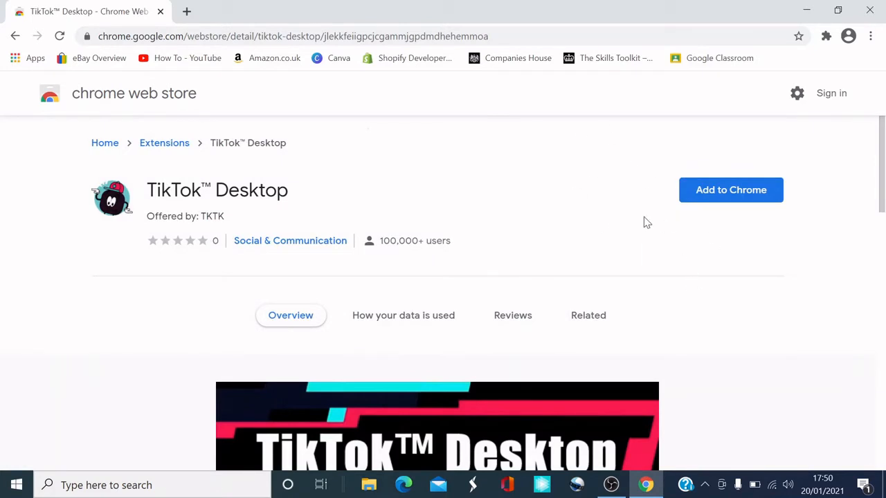
mouse_move(713, 180)
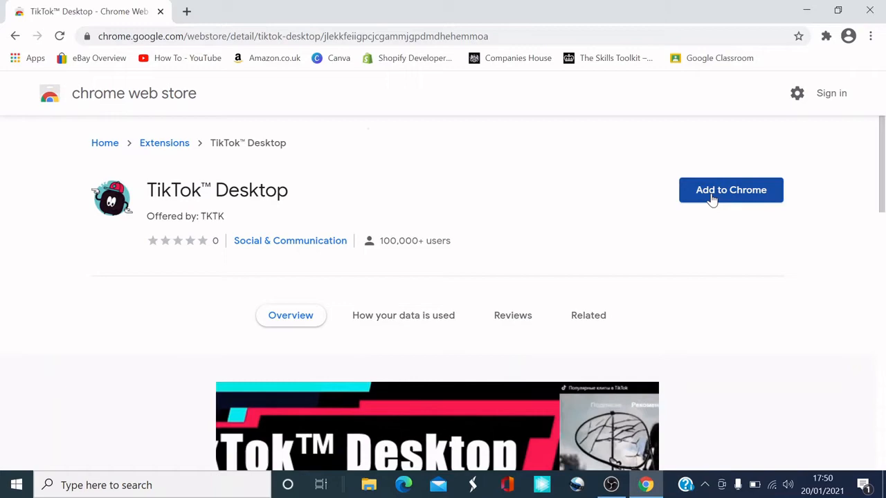
scroll("down", 3)
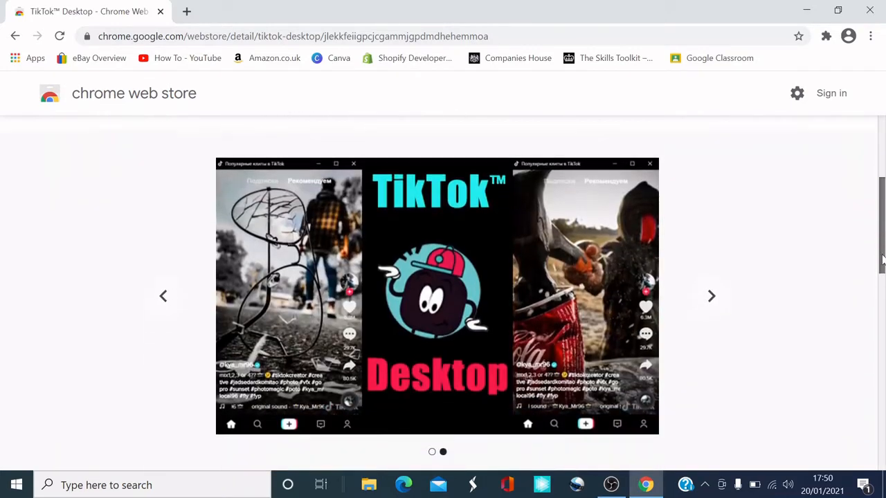
scroll("down", 3)
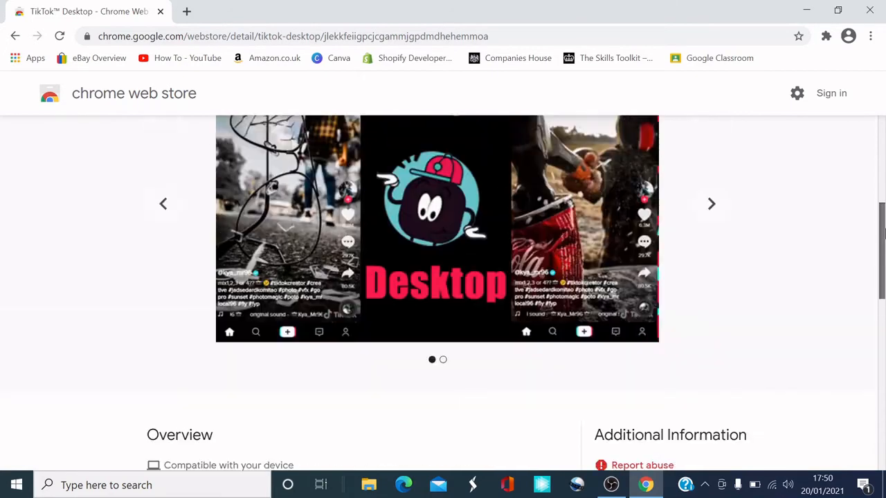
scroll("up", 3)
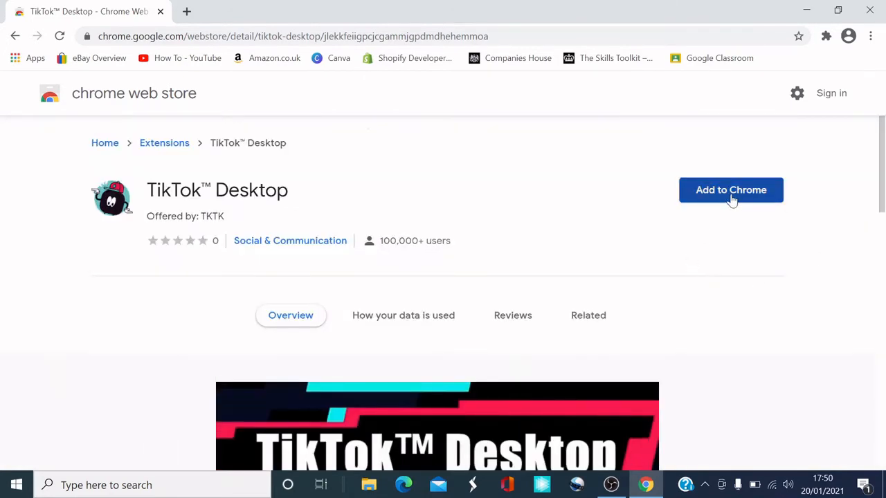
Add TikTok™ Desktop to Chrome and confirm the 'Add extension' dialog
left_click(731, 190)
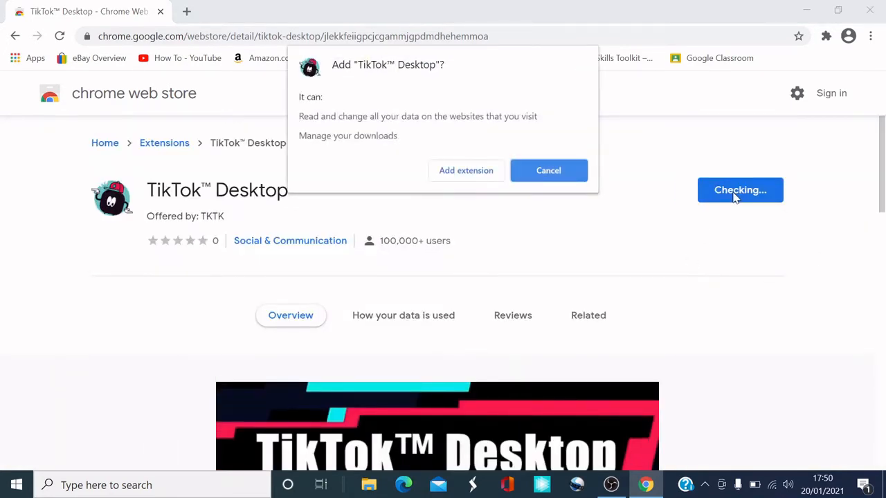
mouse_move(489, 282)
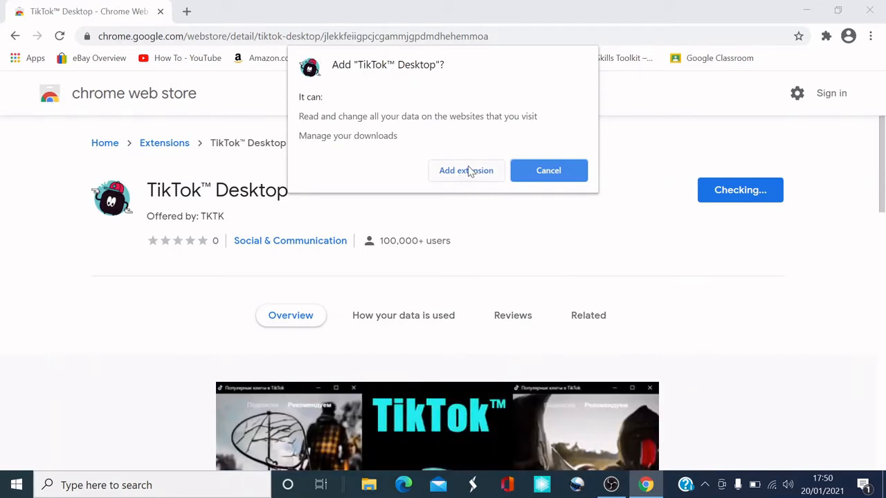
left_click(465, 170)
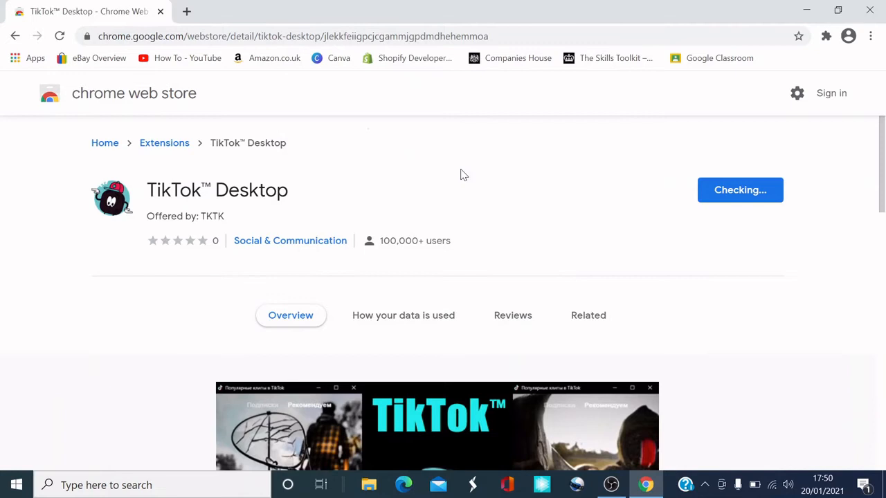
left_click(740, 190)
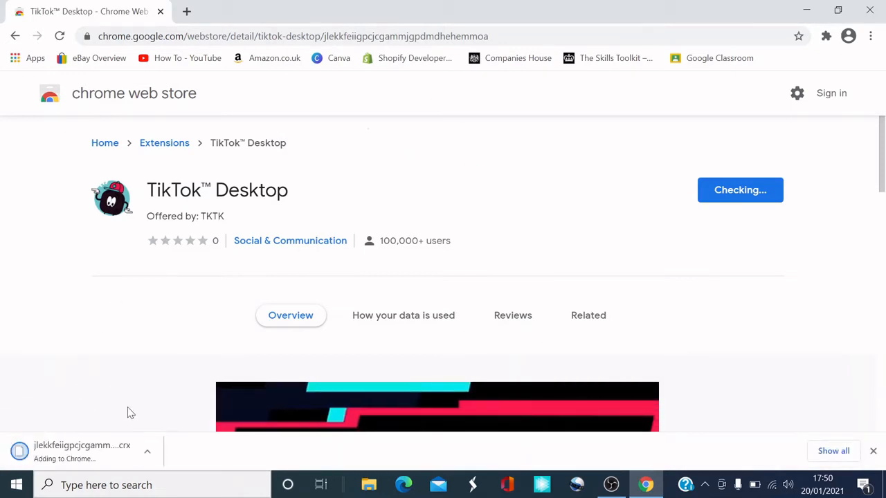
mouse_move(66, 464)
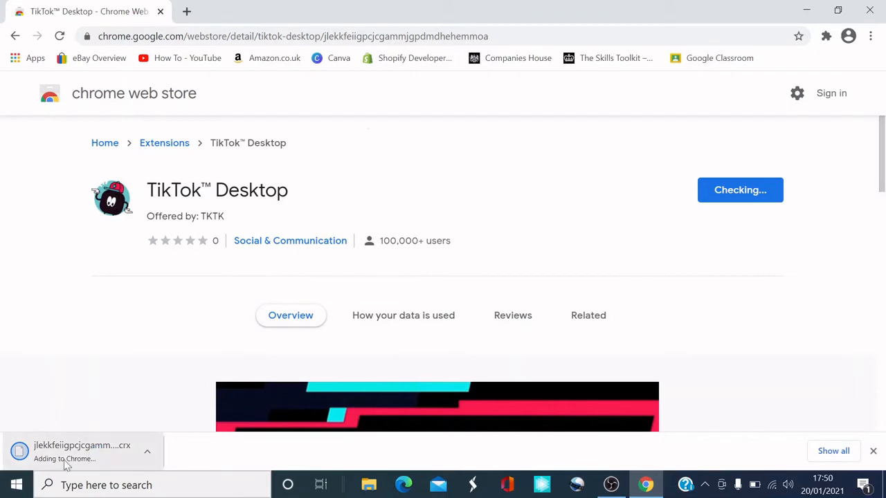
mouse_move(154, 463)
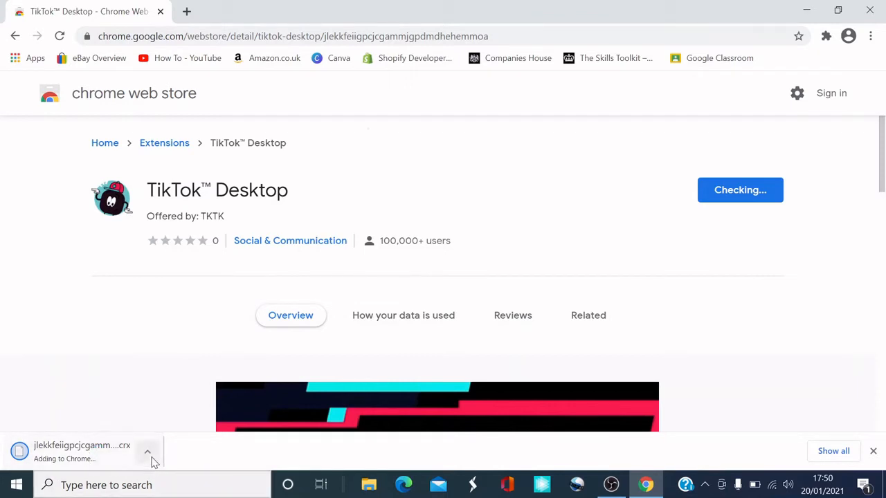
left_click(147, 452)
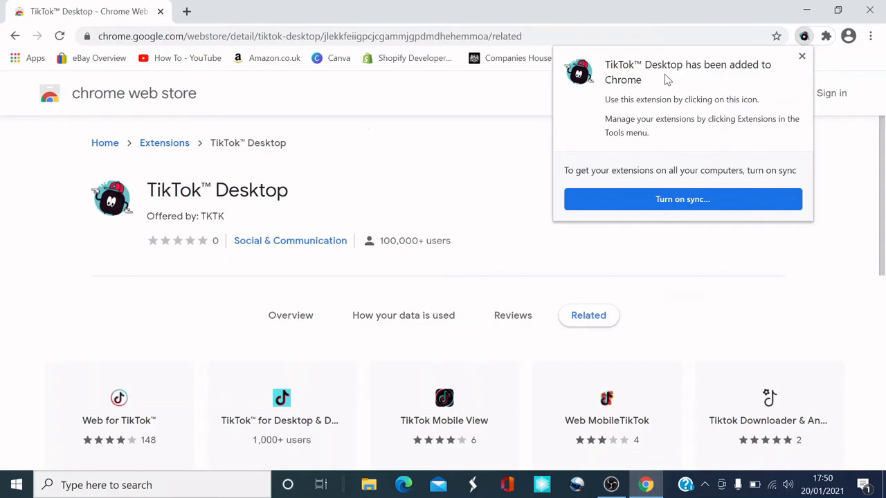
mouse_move(753, 75)
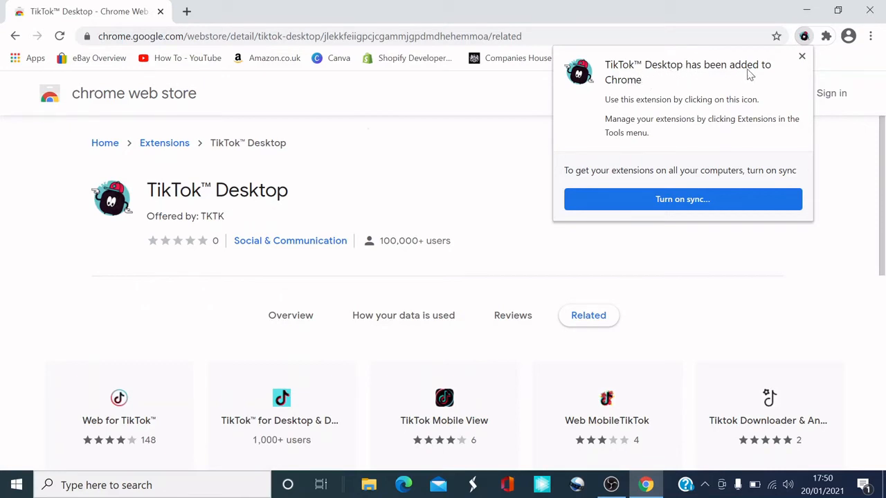
mouse_move(659, 109)
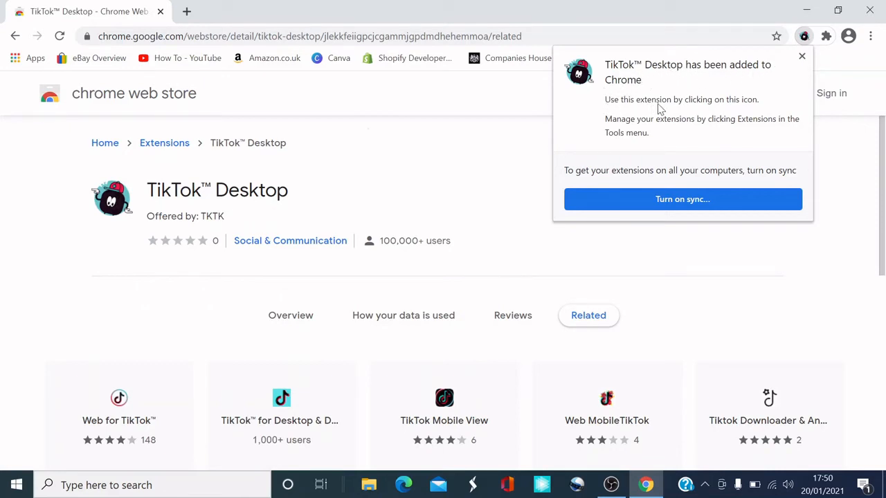
mouse_move(792, 41)
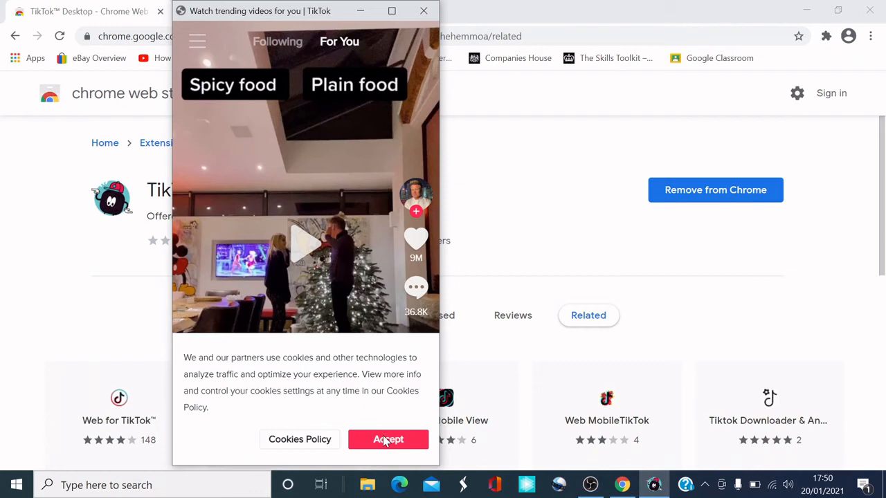
Accept the cookie notice, scroll For You videos, and switch to the Following feed
left_click(387, 440)
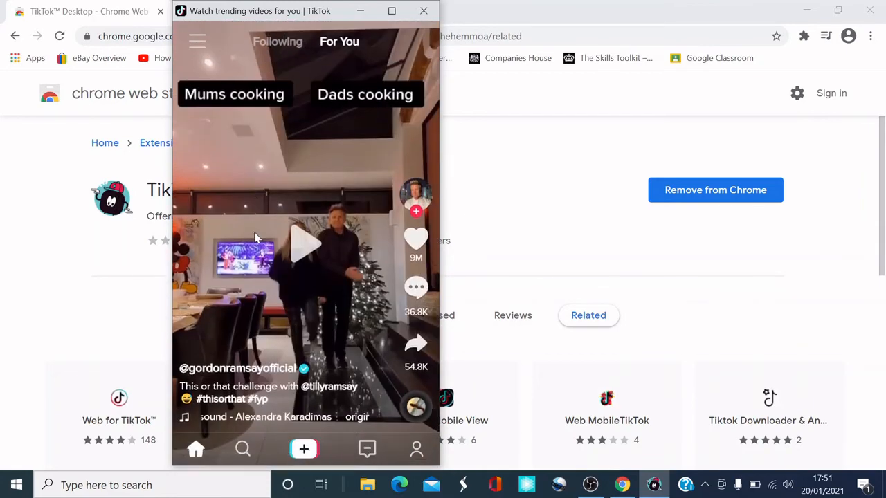
scroll("down", 3)
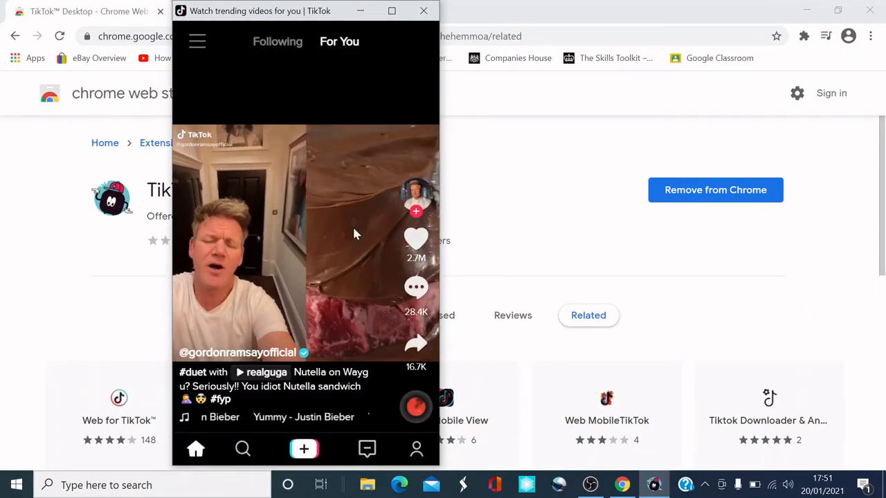
left_click(305, 242)
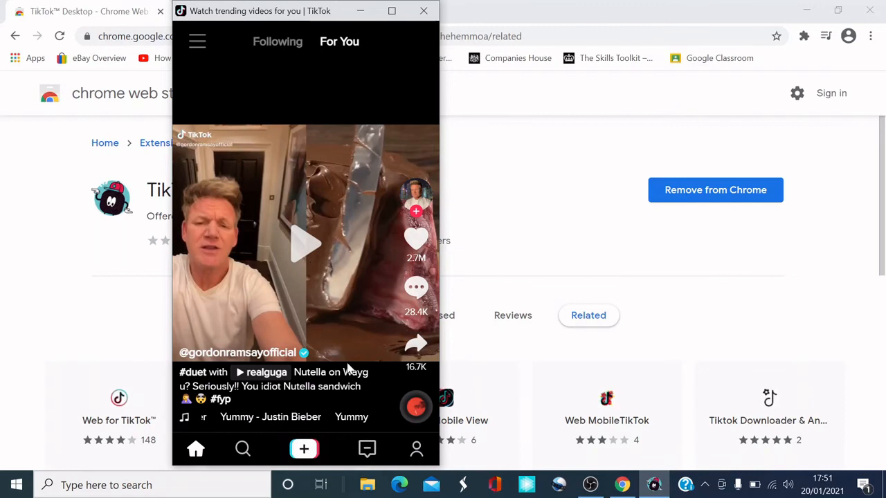
mouse_move(277, 43)
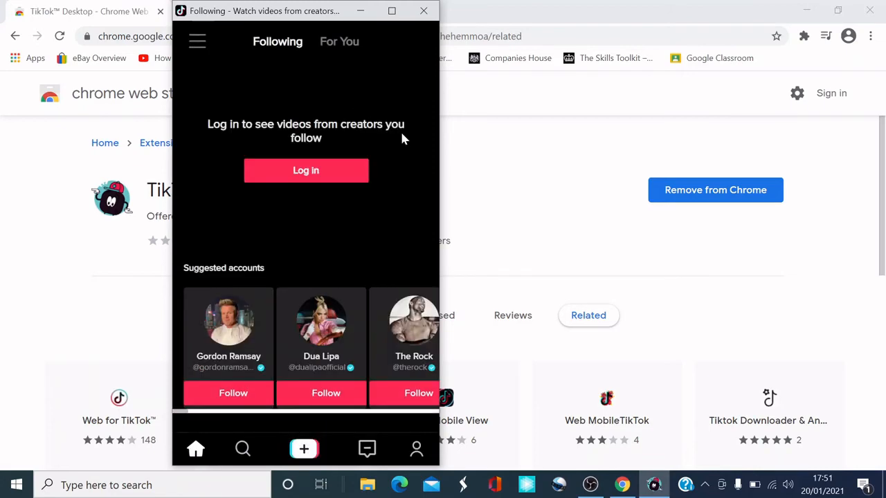
Open Discover's popular accounts and decline the 'Open TikTok' prompt with Not now
left_click(196, 42)
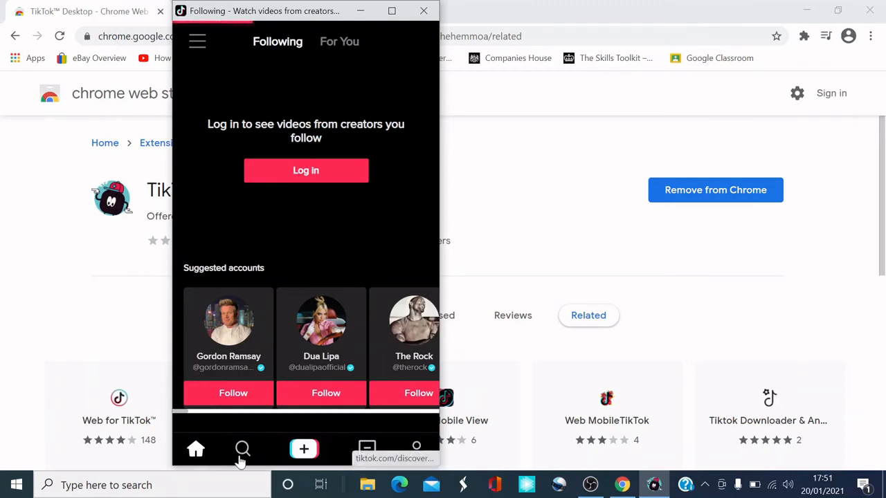
left_click(241, 449)
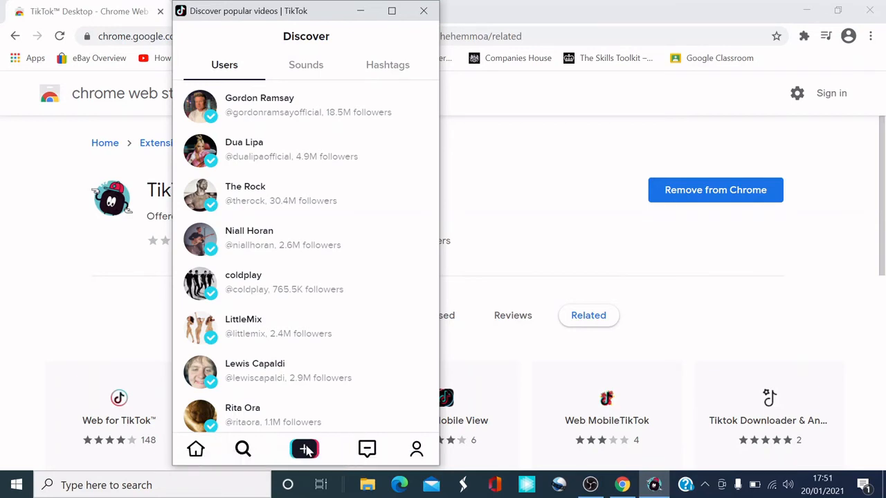
left_click(304, 449)
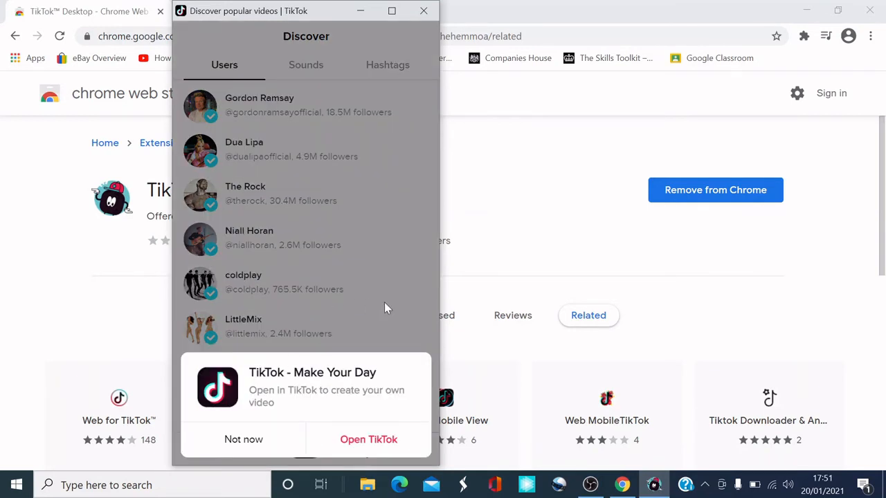
mouse_move(409, 343)
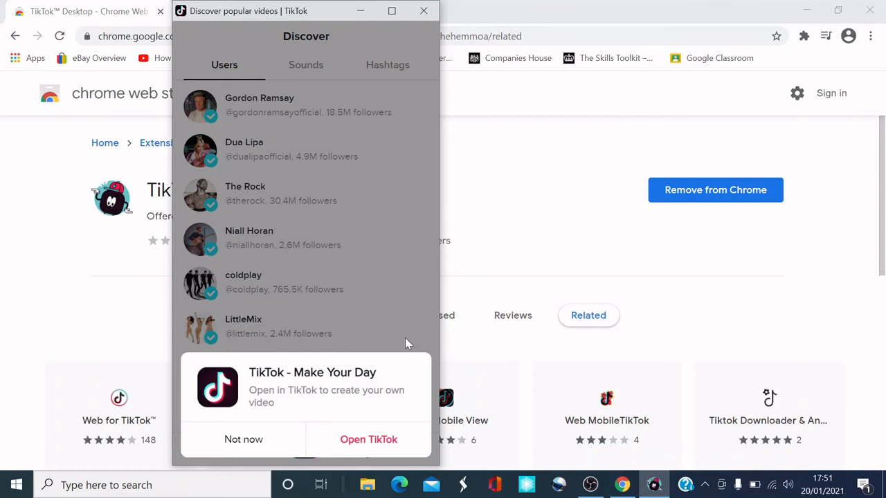
left_click(244, 441)
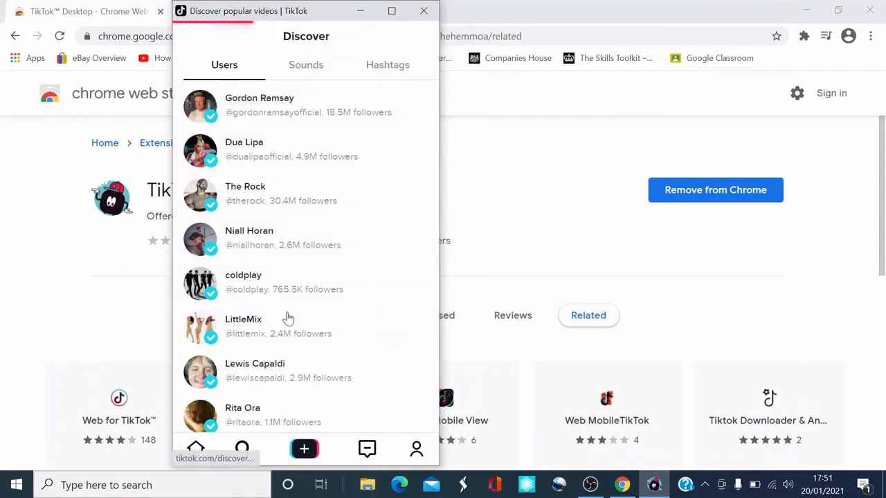
View the coldplay profile, return to Discover, then open the Profile page with its sign-up prompt
left_click(243, 282)
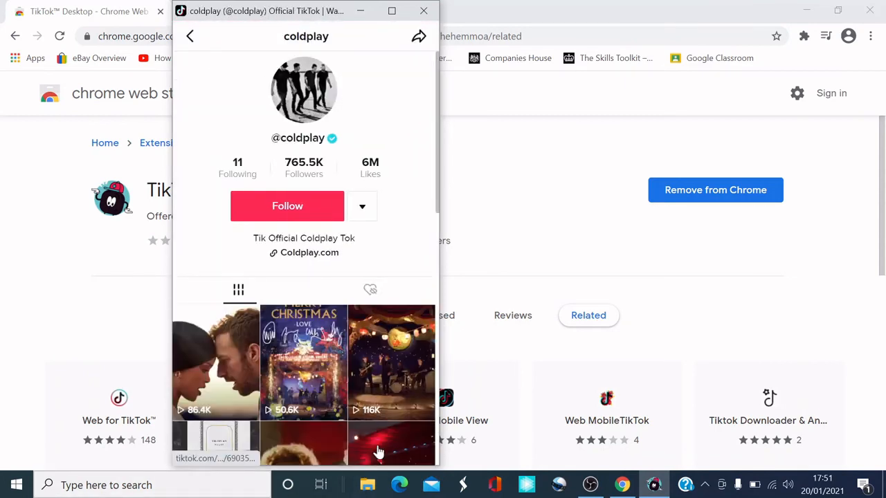
scroll("down", 3)
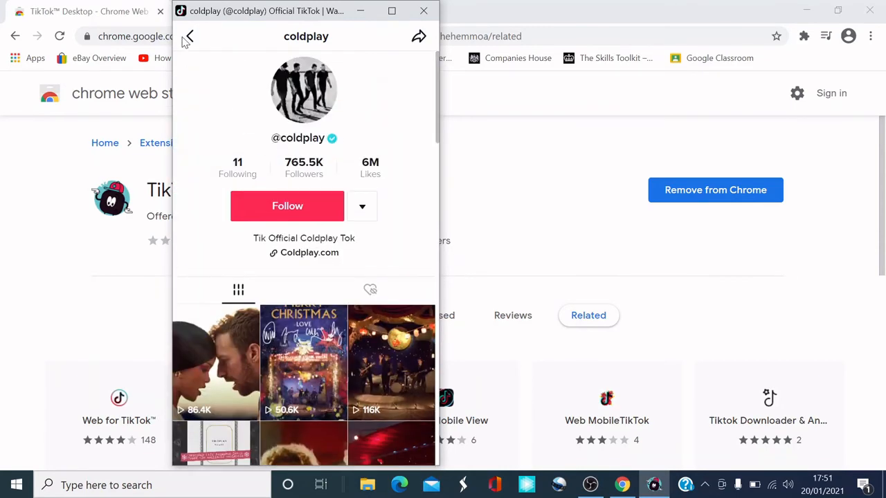
left_click(188, 36)
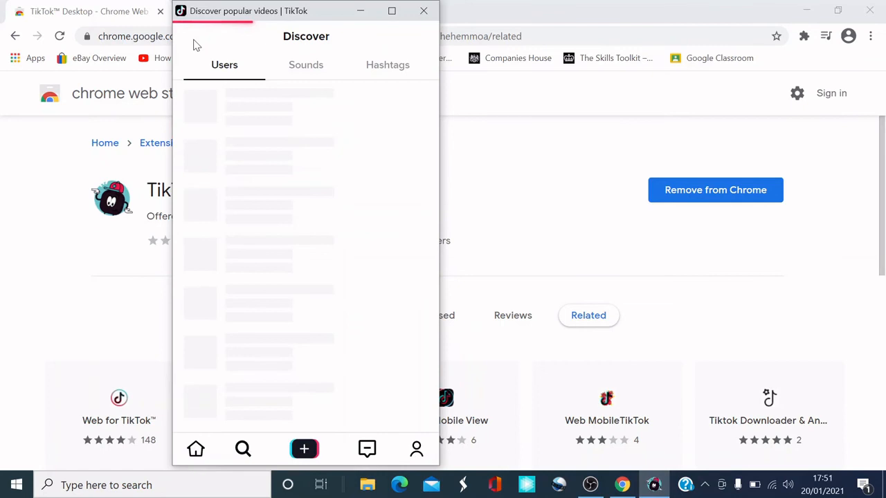
left_click(416, 449)
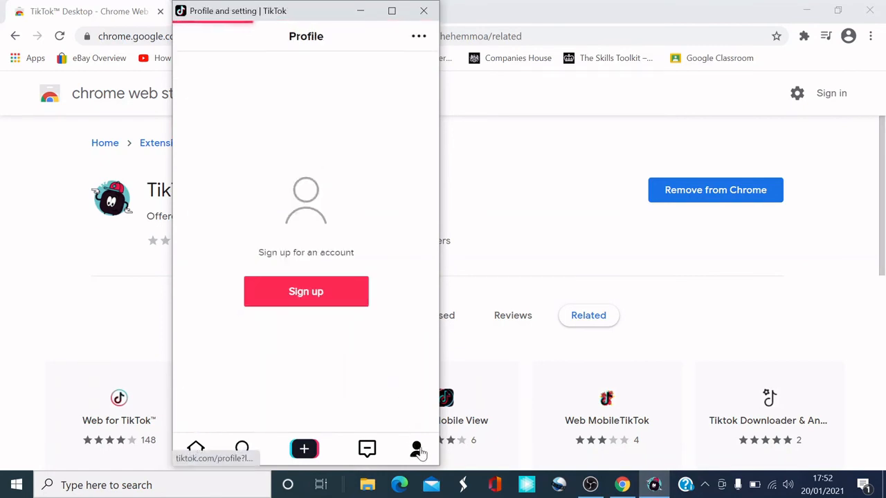